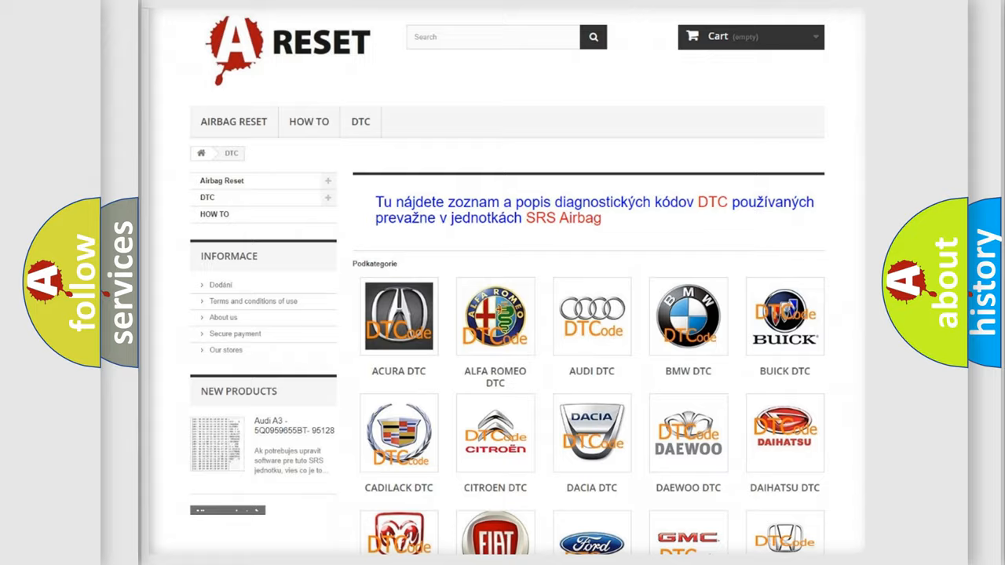
Find the Infiniti tile in the DTC brand grid and browse its airbag trouble codes.
scroll(down, 3)
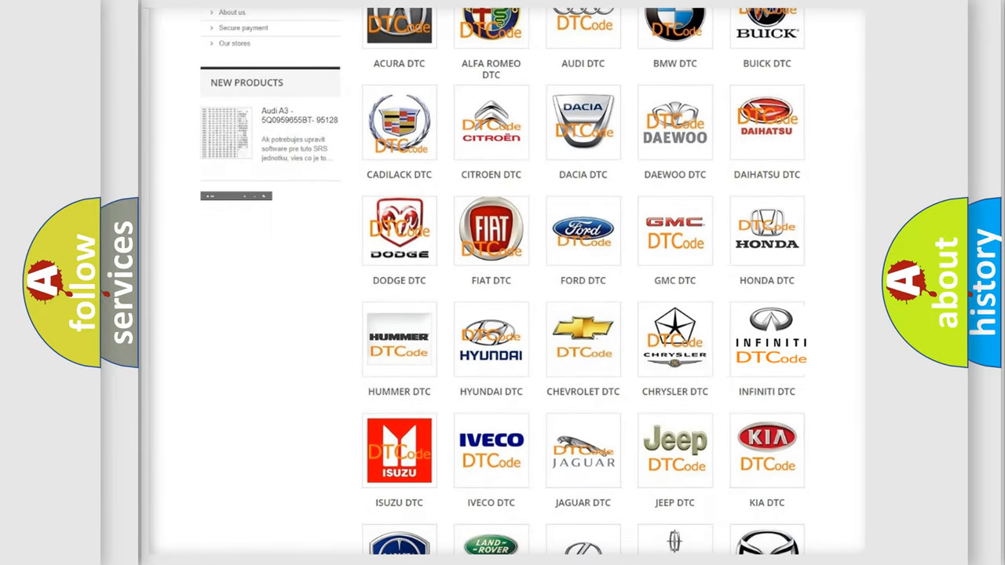
click(767, 338)
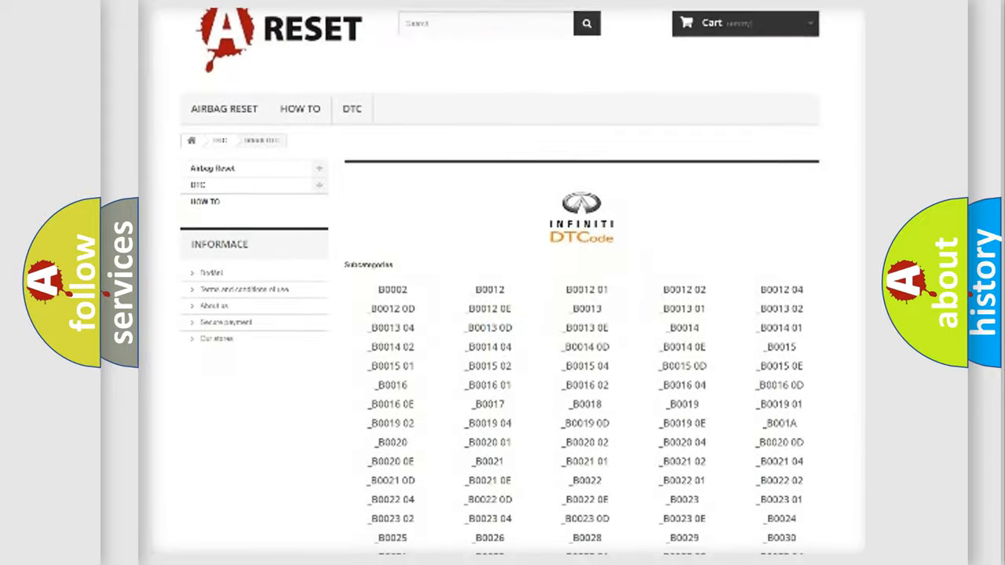
scroll(down, 3)
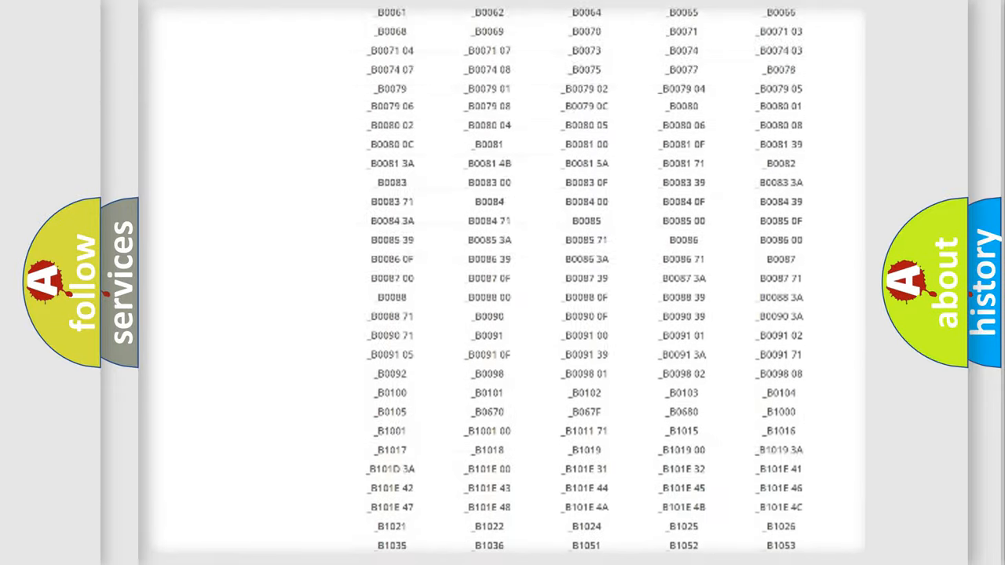